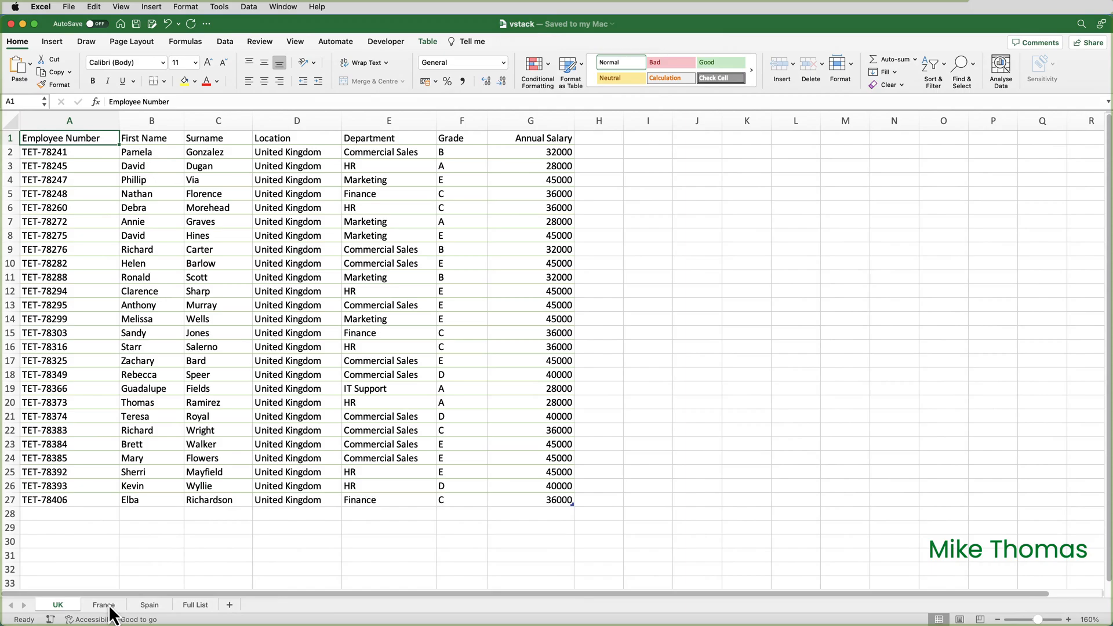
# Review the UK, France and Spain employee sheets, then switch to the Full List sheet
pyautogui.click(104, 603)
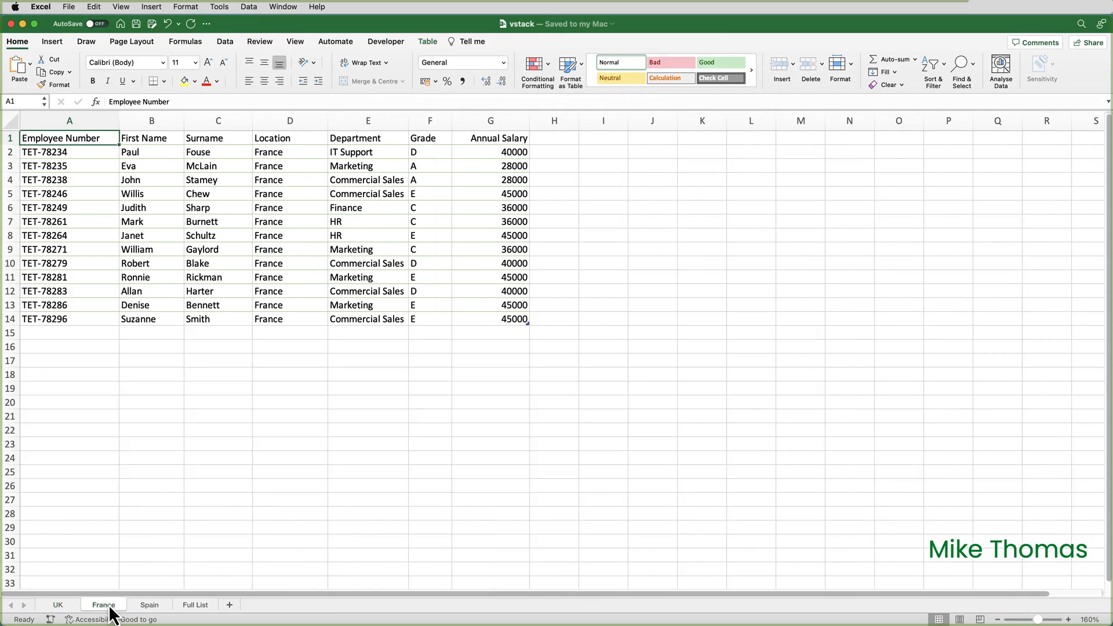
pyautogui.click(150, 604)
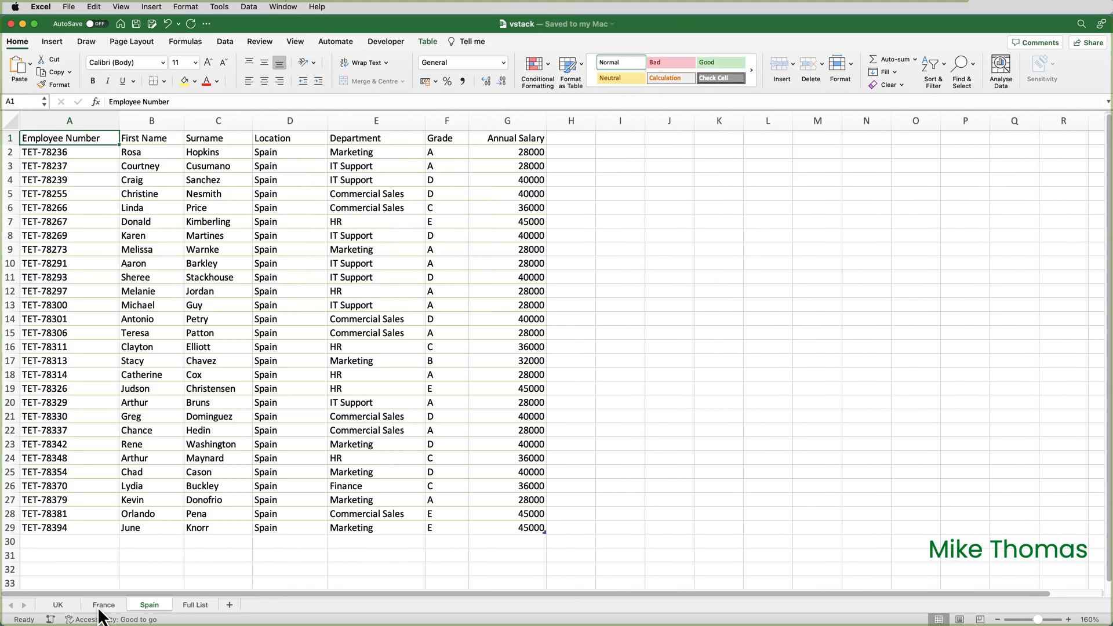
pyautogui.click(57, 605)
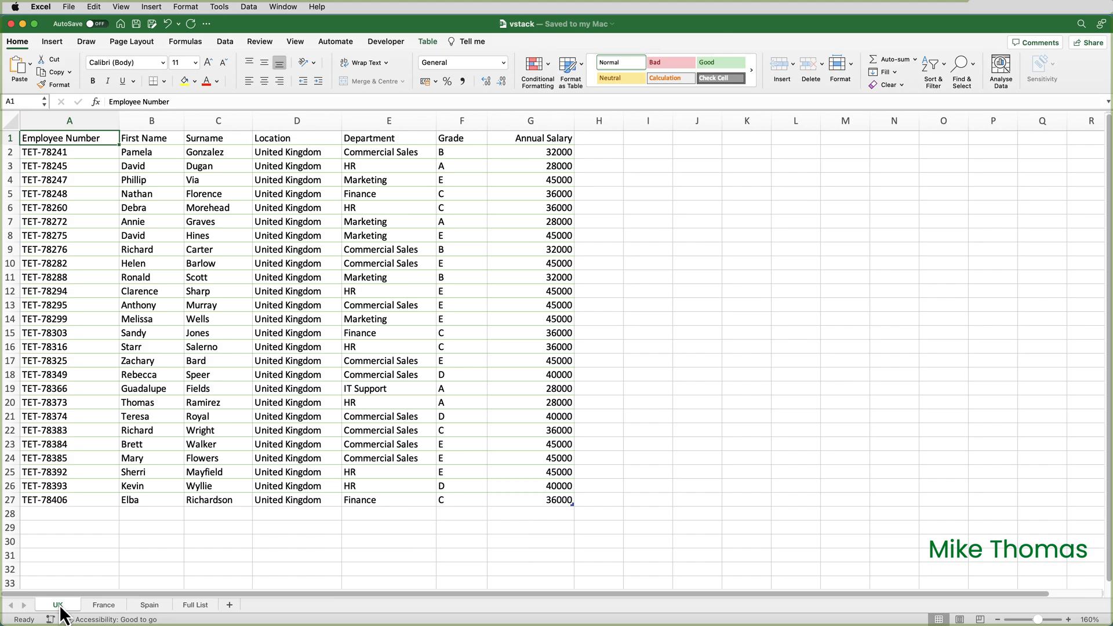
pyautogui.moveTo(80, 614)
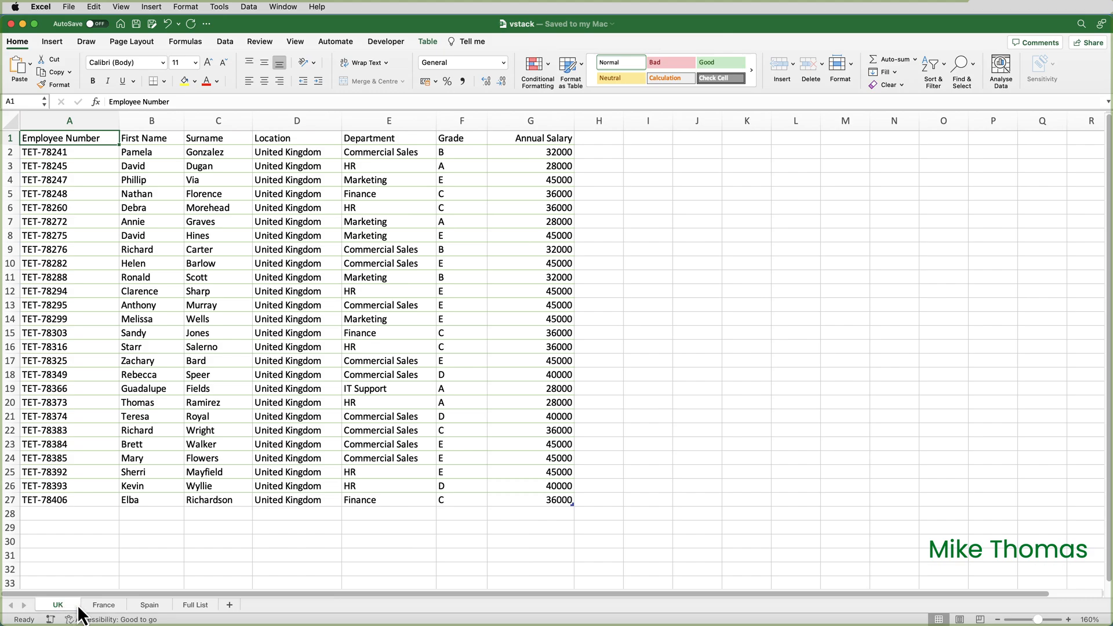
pyautogui.moveTo(103, 612)
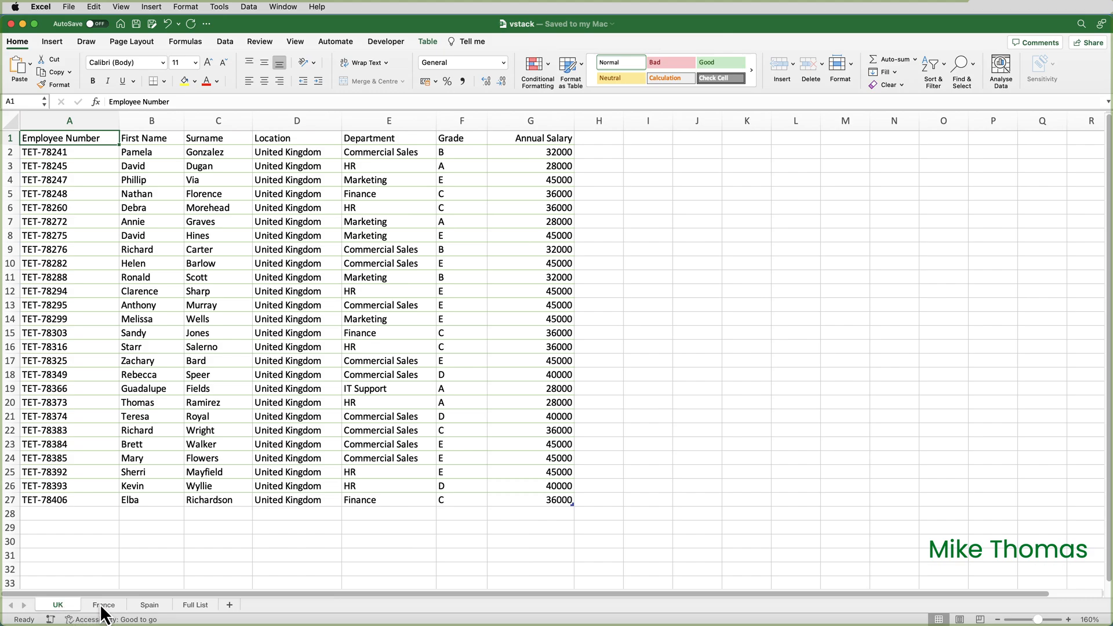
pyautogui.click(103, 604)
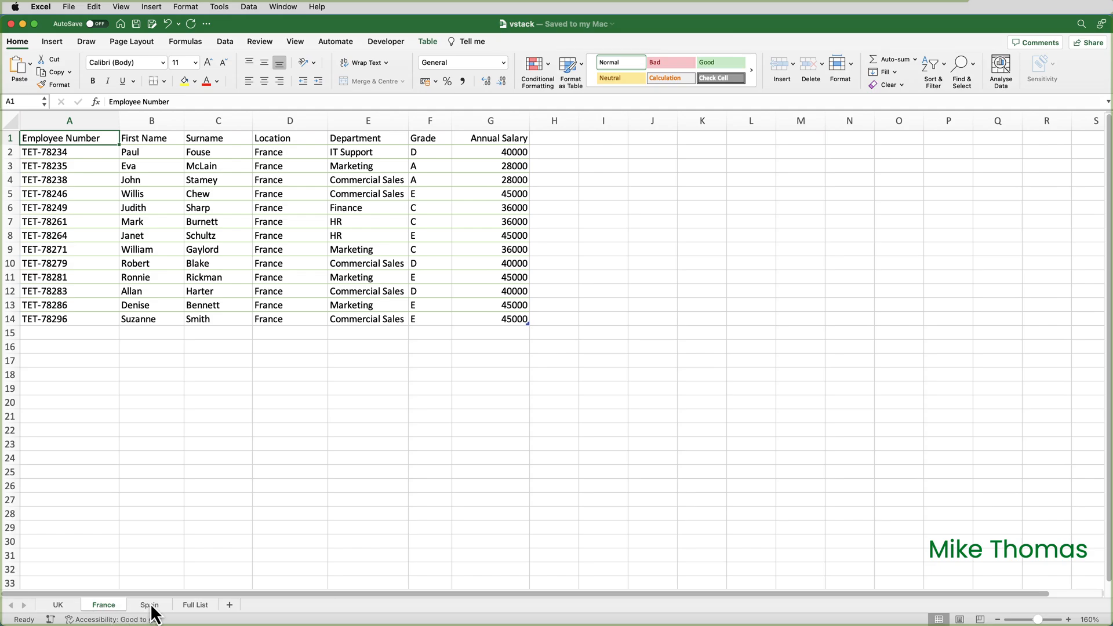
pyautogui.click(149, 603)
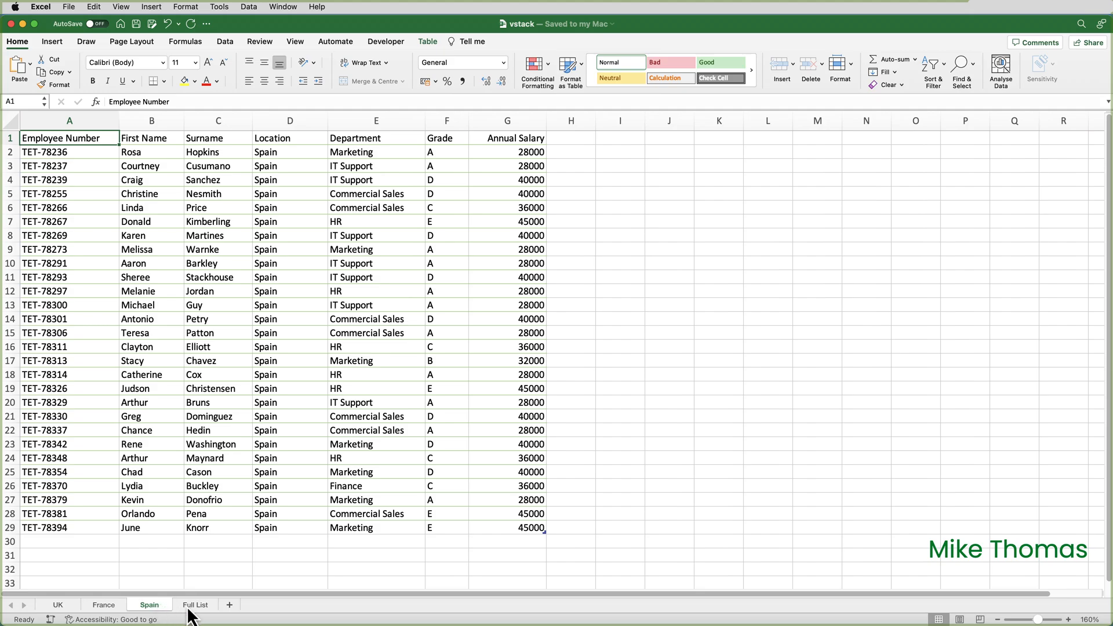
pyautogui.click(194, 605)
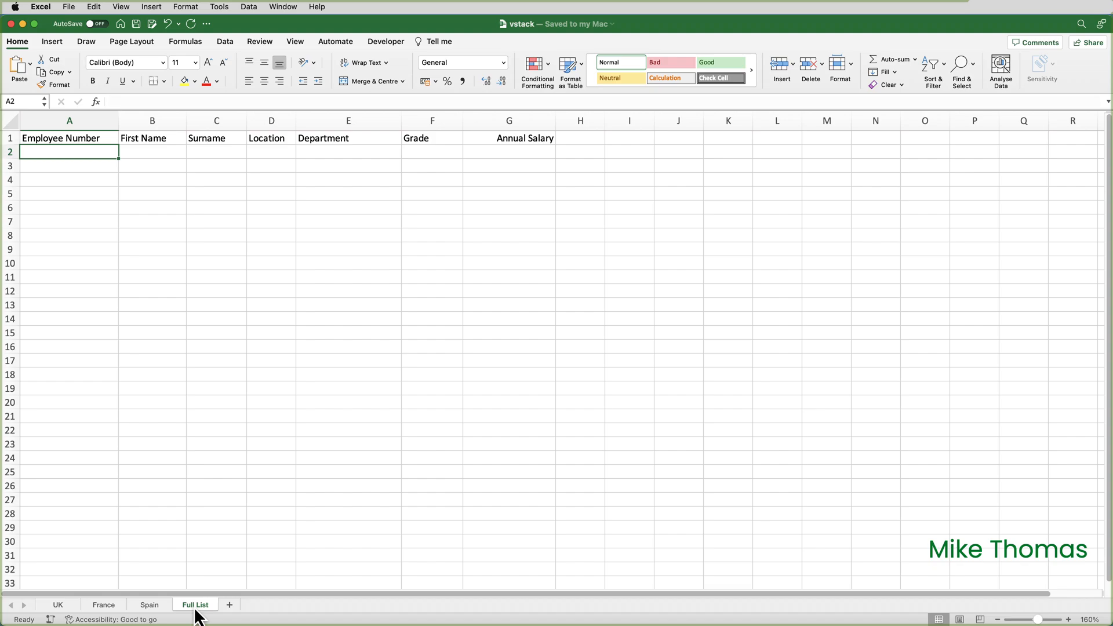
pyautogui.click(58, 605)
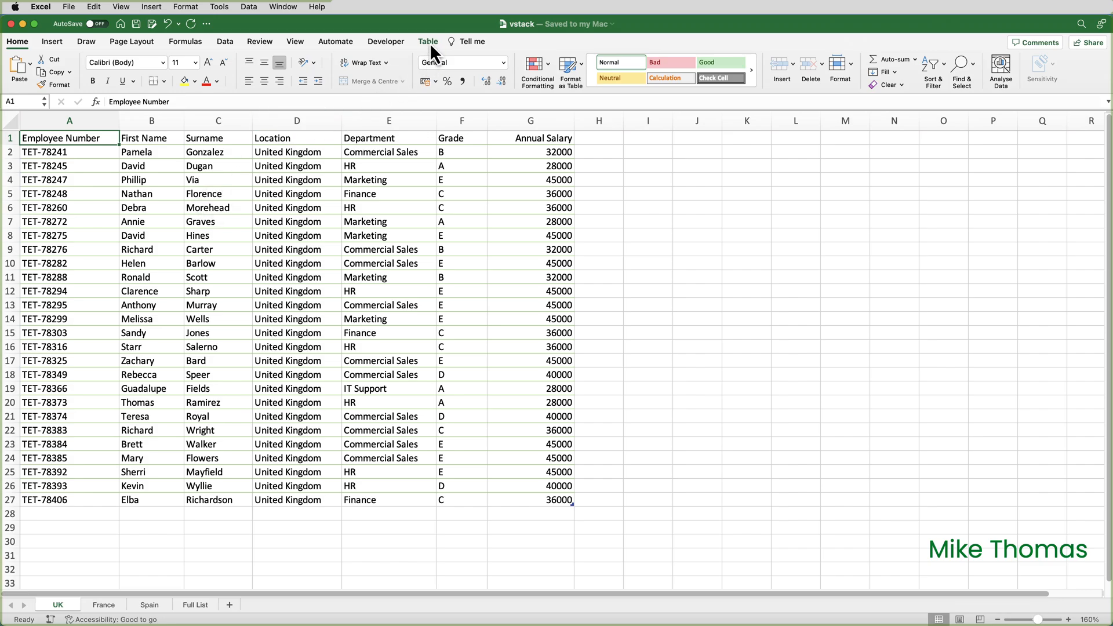
pyautogui.click(427, 41)
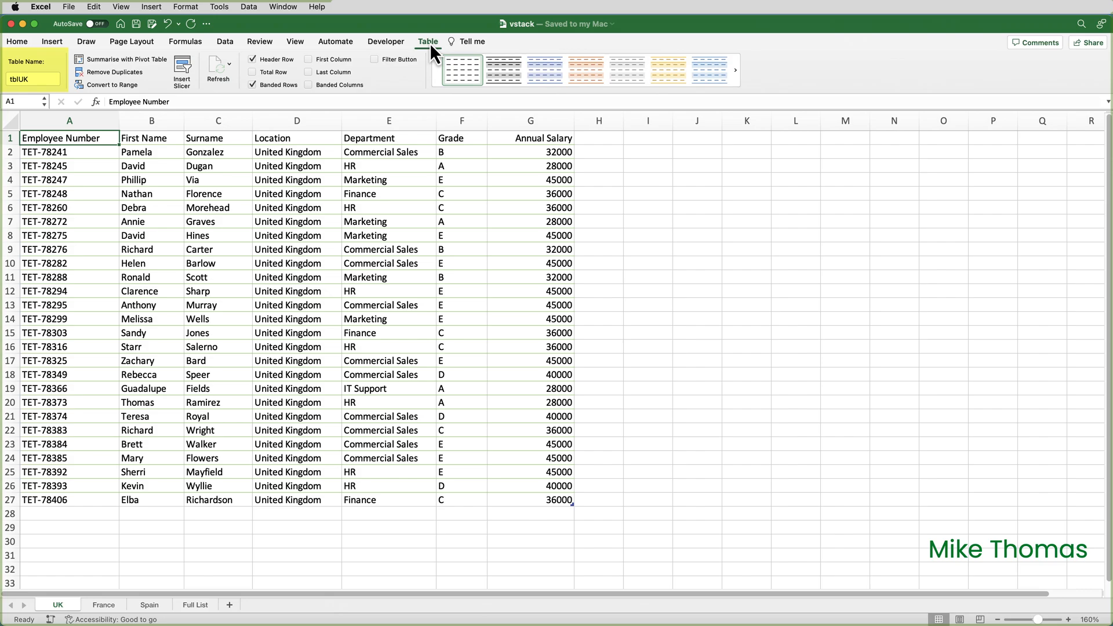
pyautogui.click(103, 603)
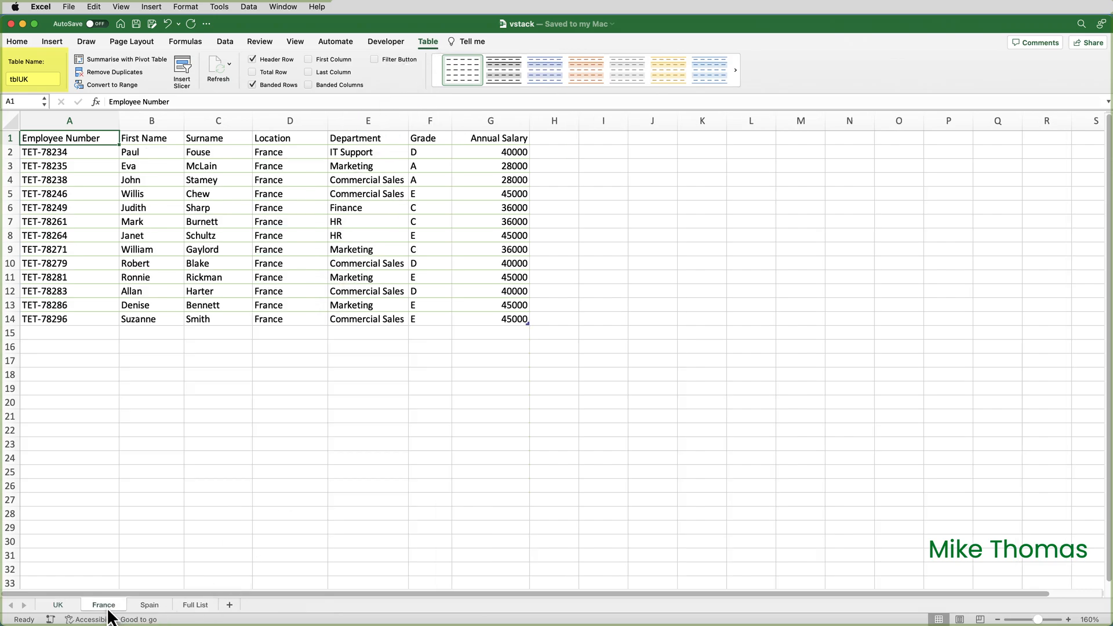
pyautogui.click(103, 603)
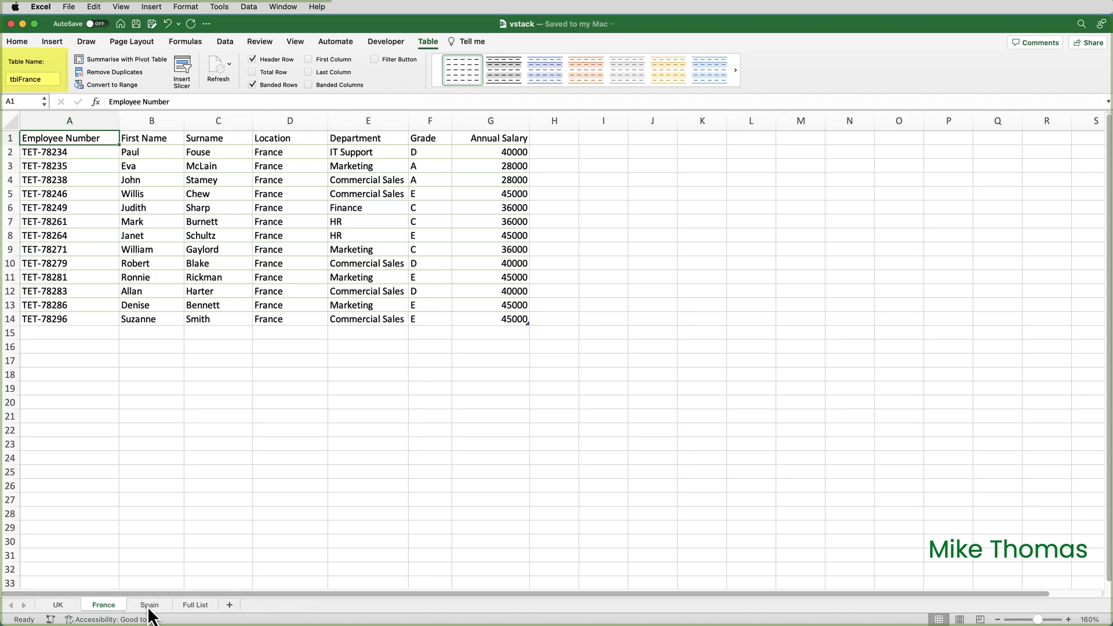
pyautogui.click(150, 604)
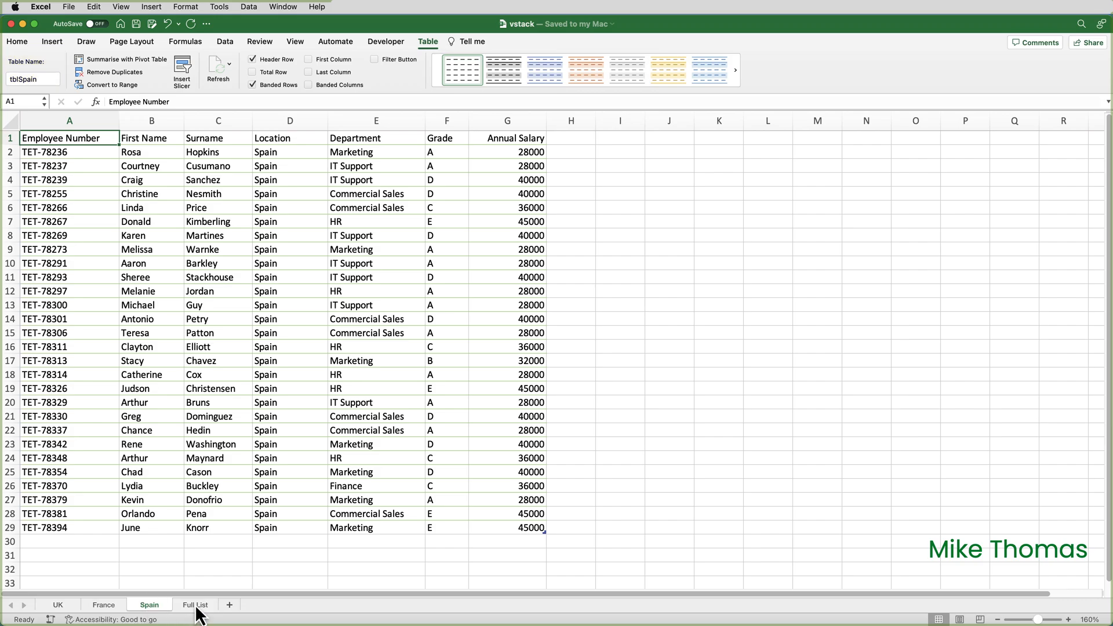
pyautogui.click(194, 605)
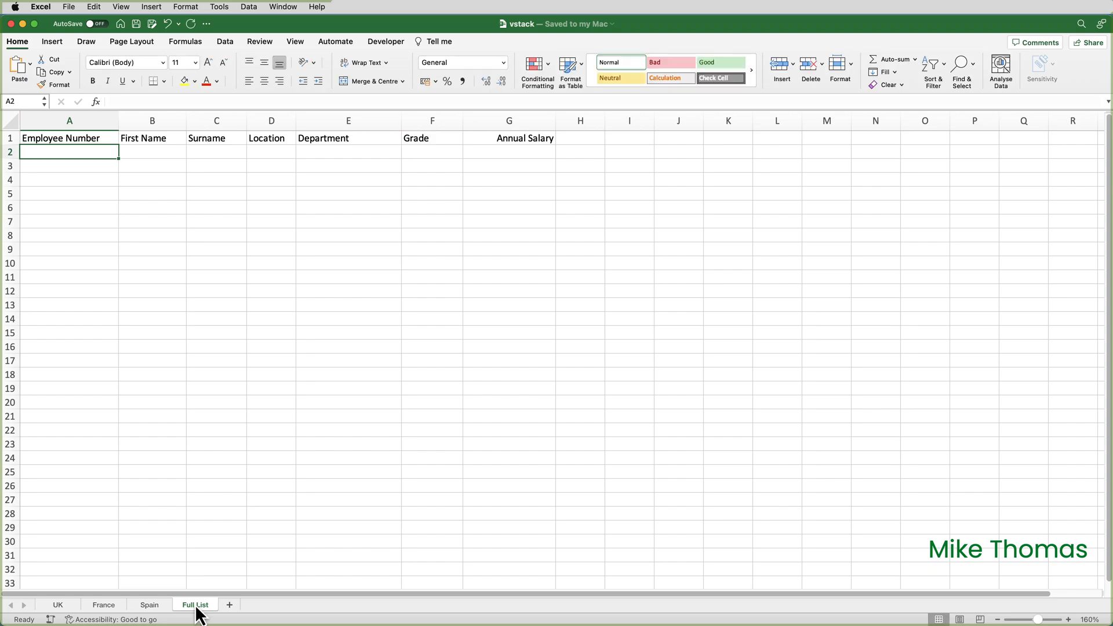
# Enter =VSTACK(tblUK,tblFrance,tblSpain) in A2 to stack the three employee tables
pyautogui.write('=vstack(')
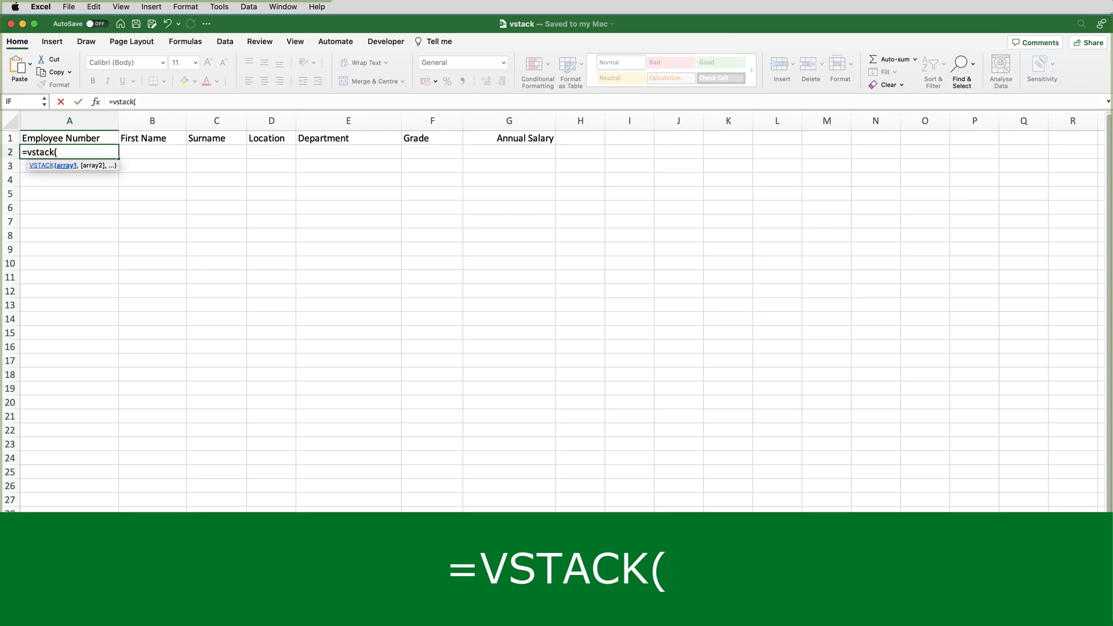
pyautogui.write('tblUK')
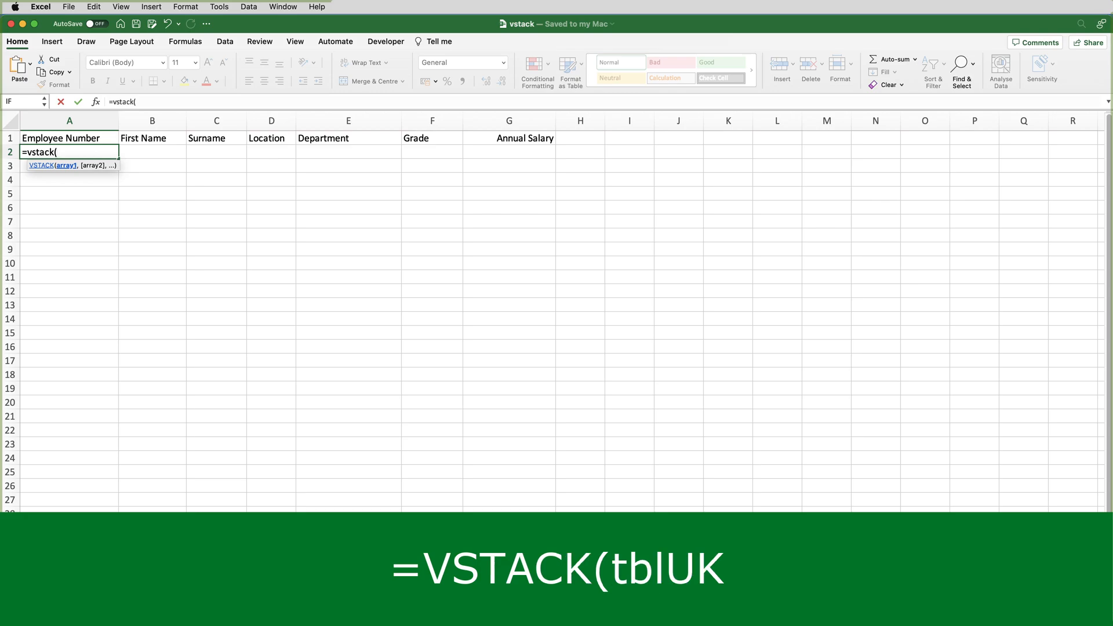
pyautogui.write('tb')
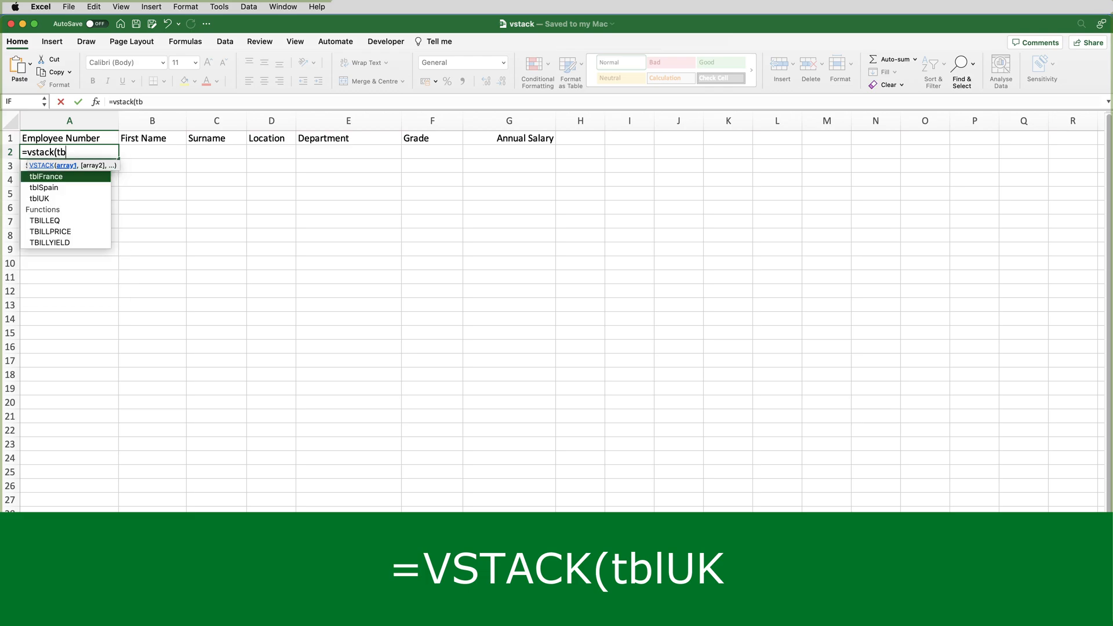
pyautogui.write('luk')
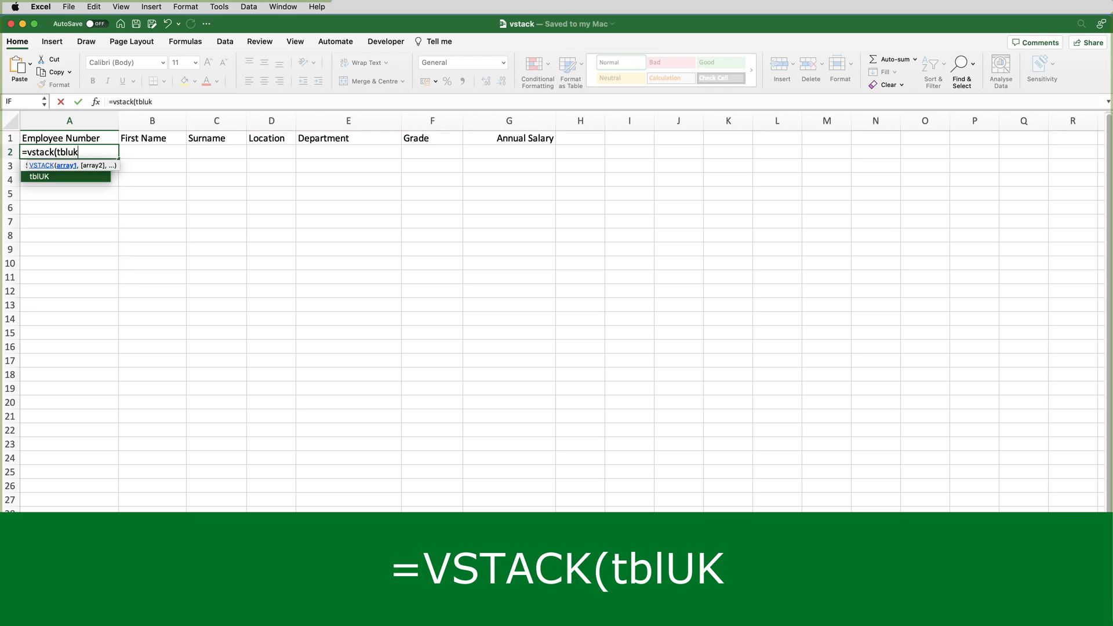
pyautogui.write(',')
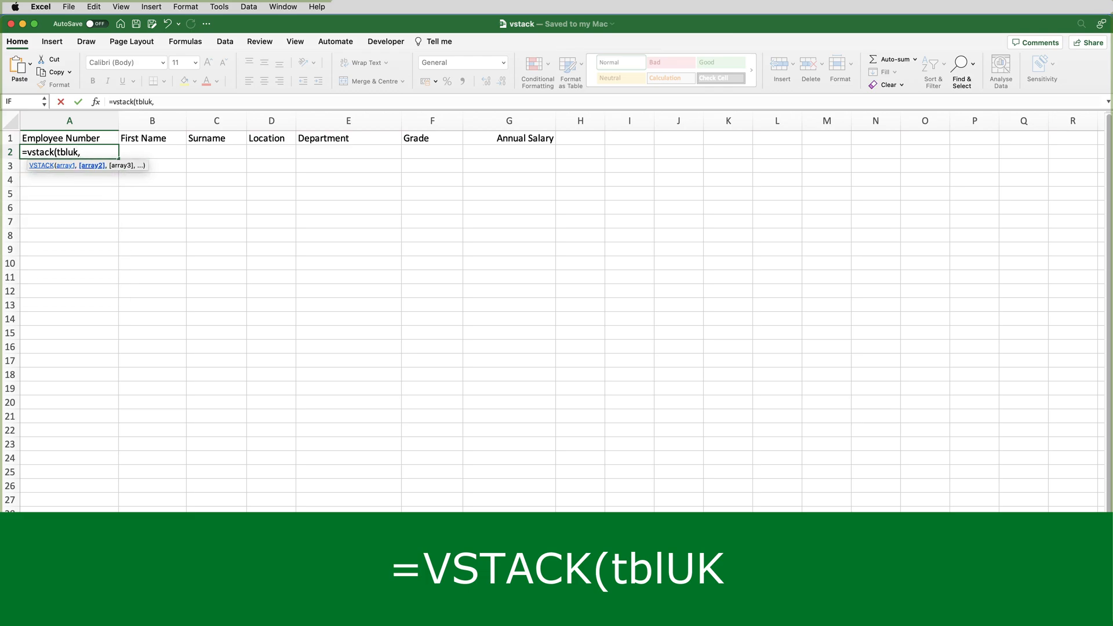
pyautogui.write(',tblFrance')
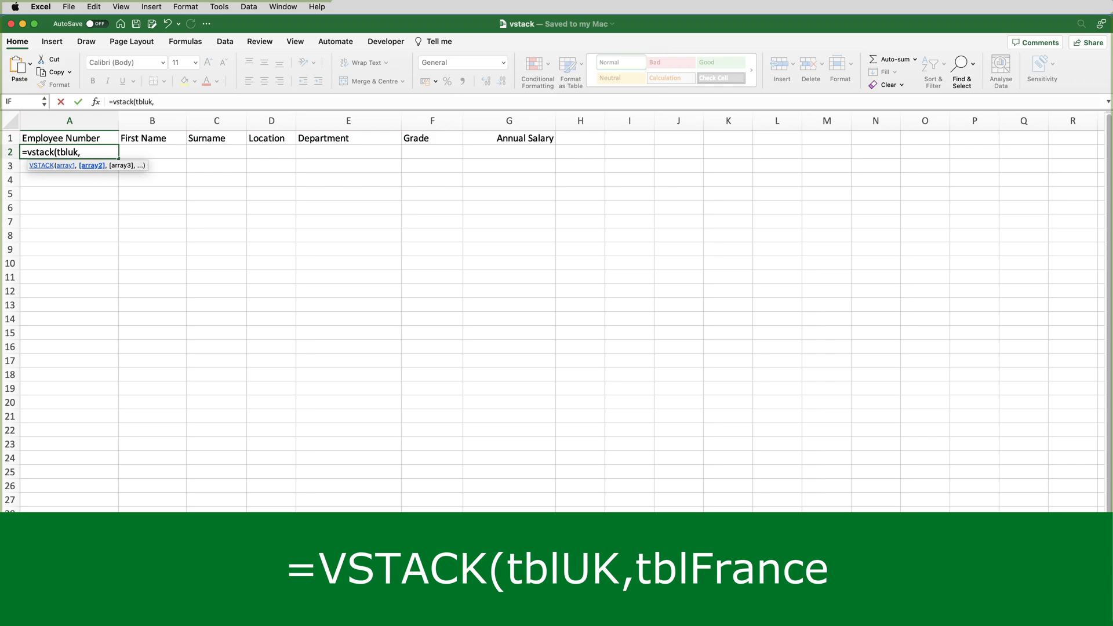
pyautogui.write(',tblf')
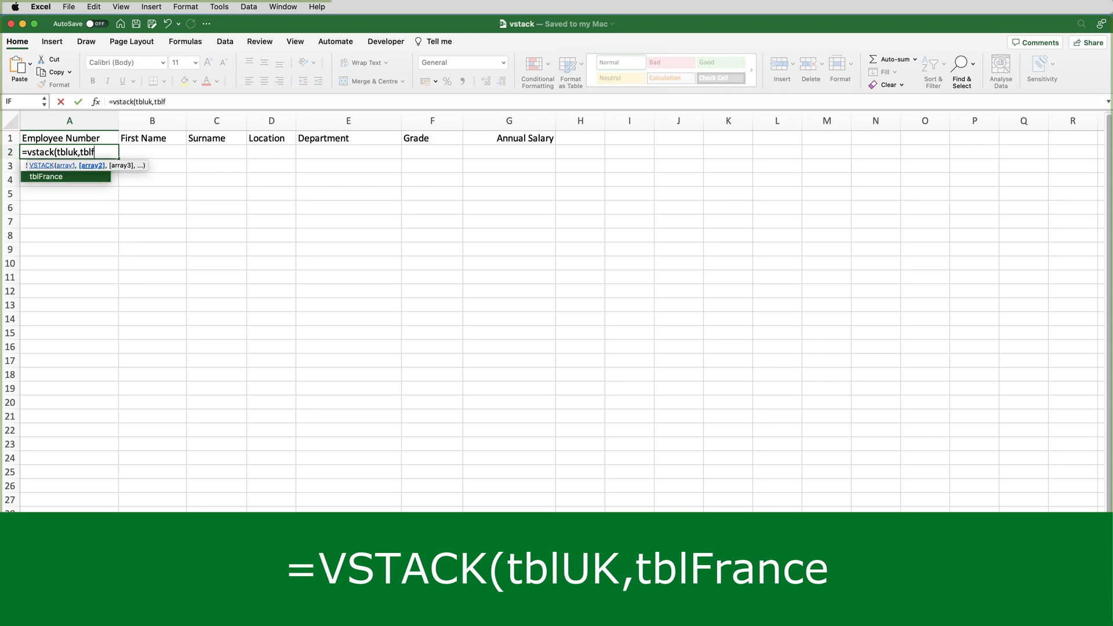
pyautogui.write('rance')
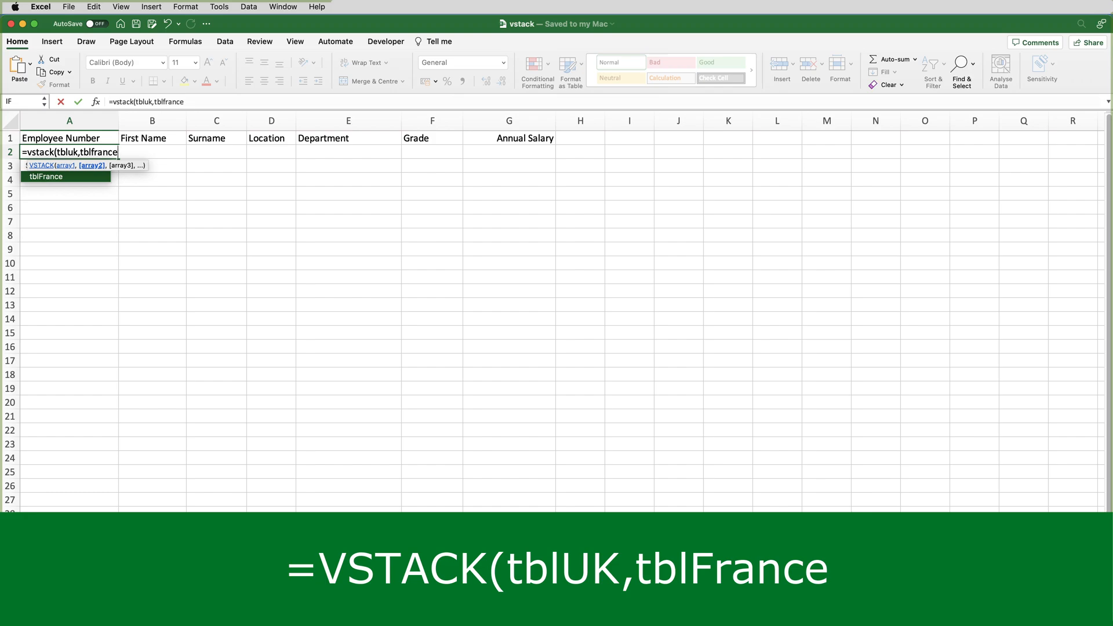
pyautogui.write(',')
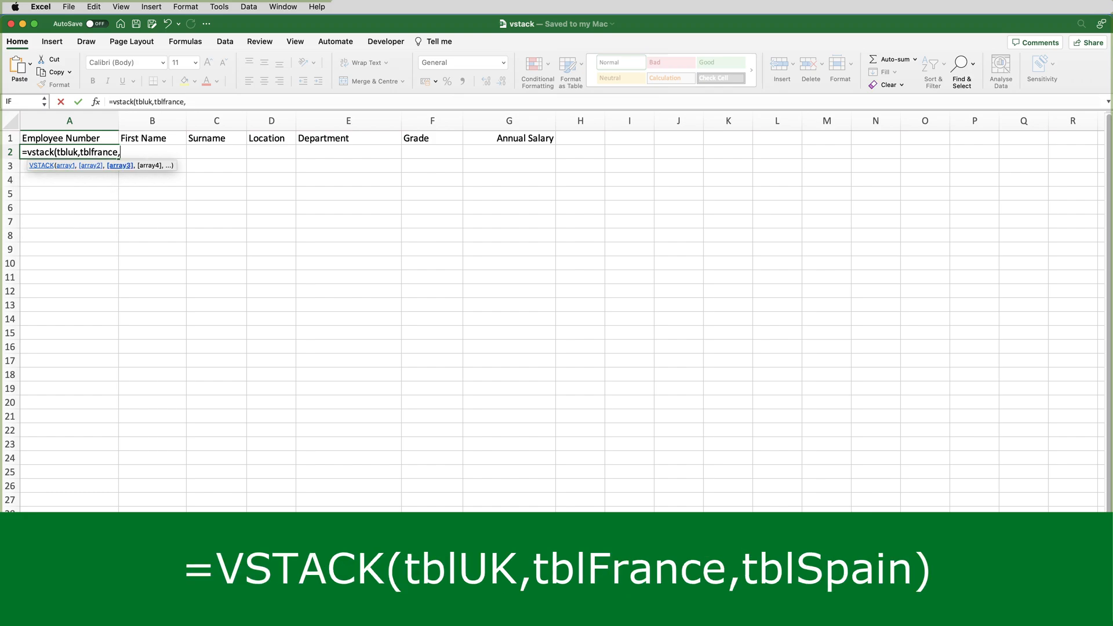
pyautogui.write('tblspain)')
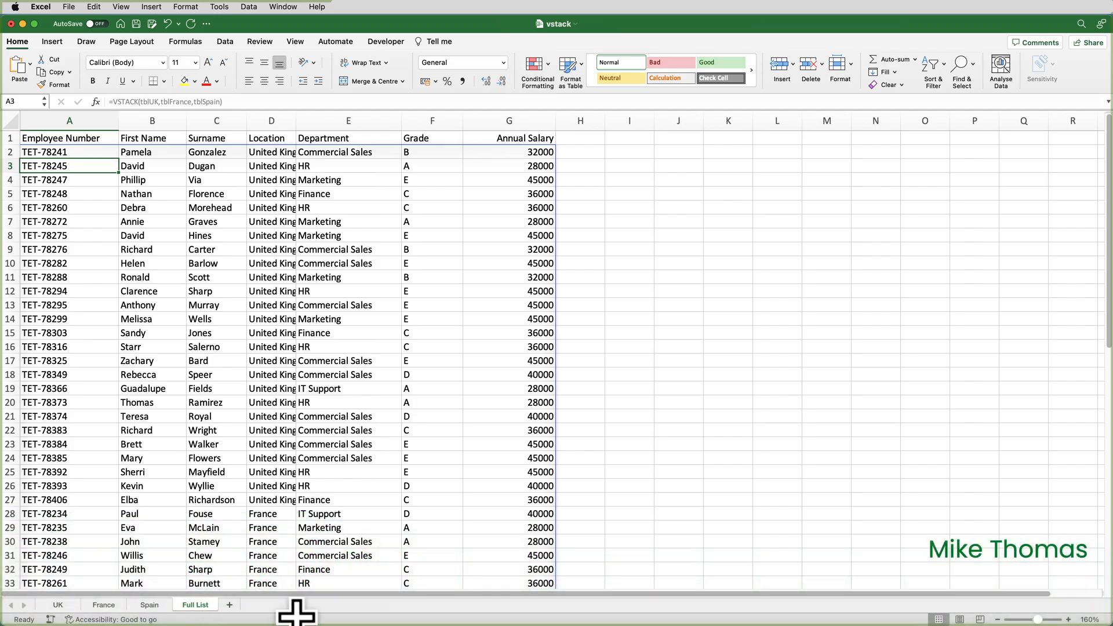
pyautogui.scroll(-3)
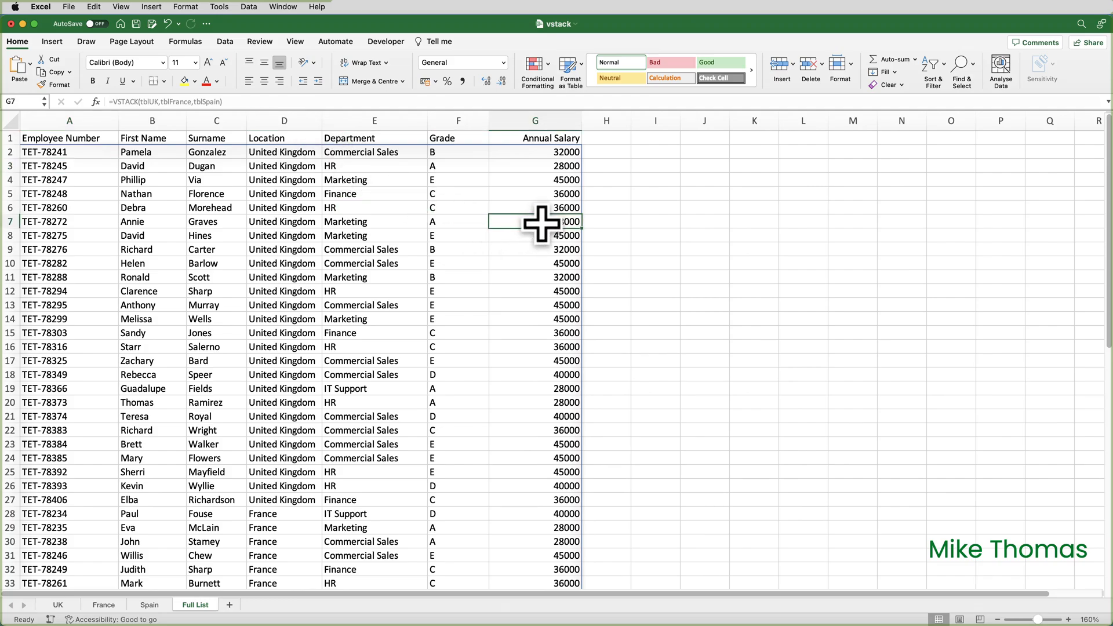
pyautogui.rightClick(534, 220)
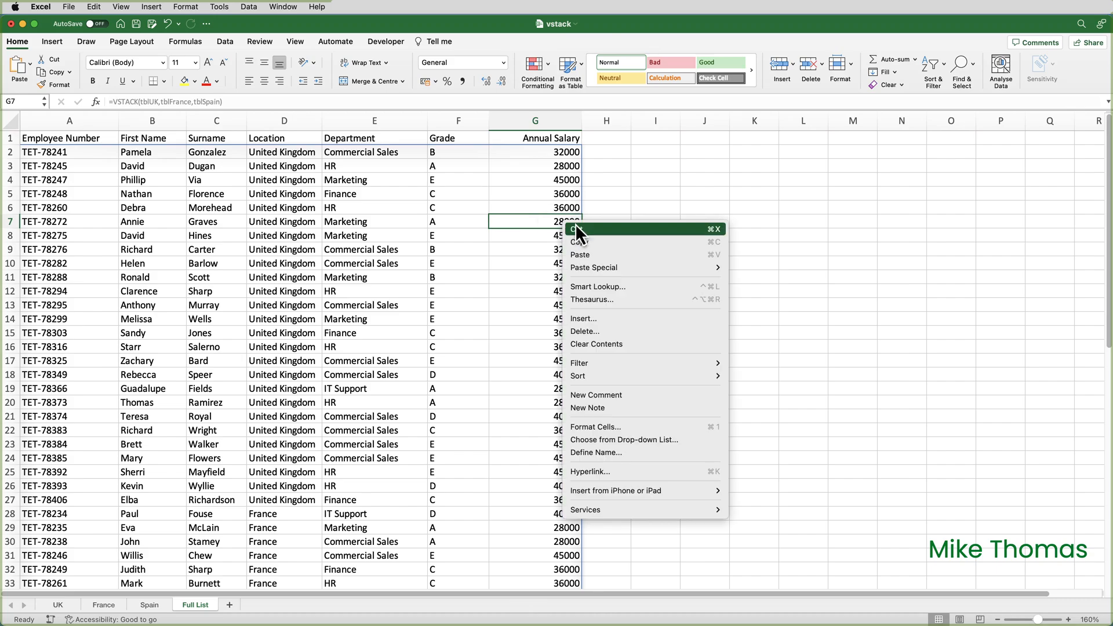
pyautogui.moveTo(578, 376)
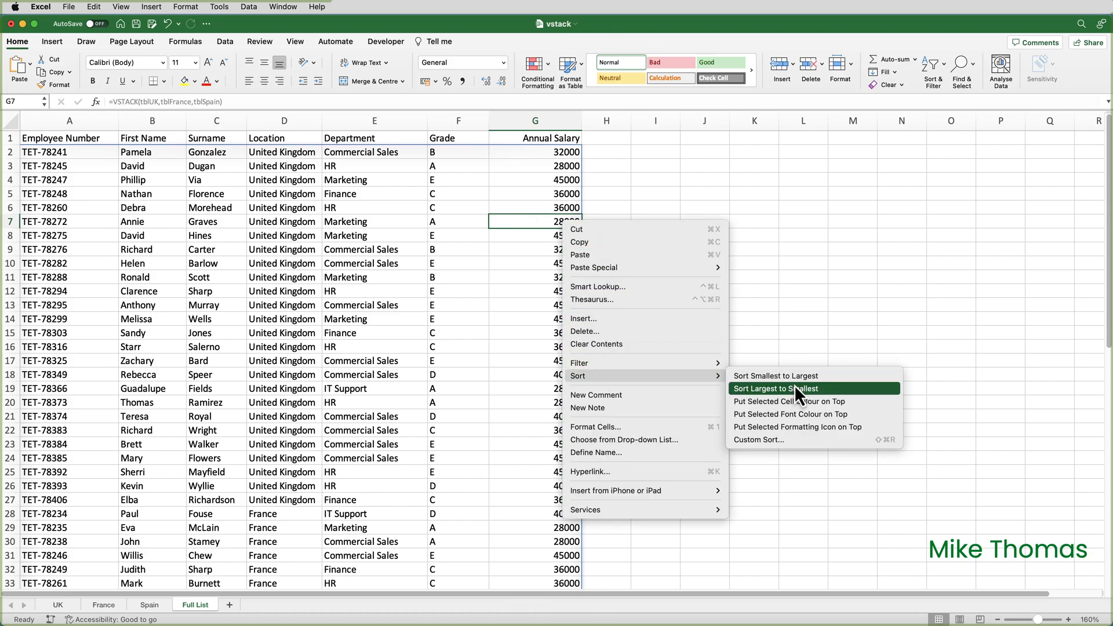
pyautogui.click(776, 388)
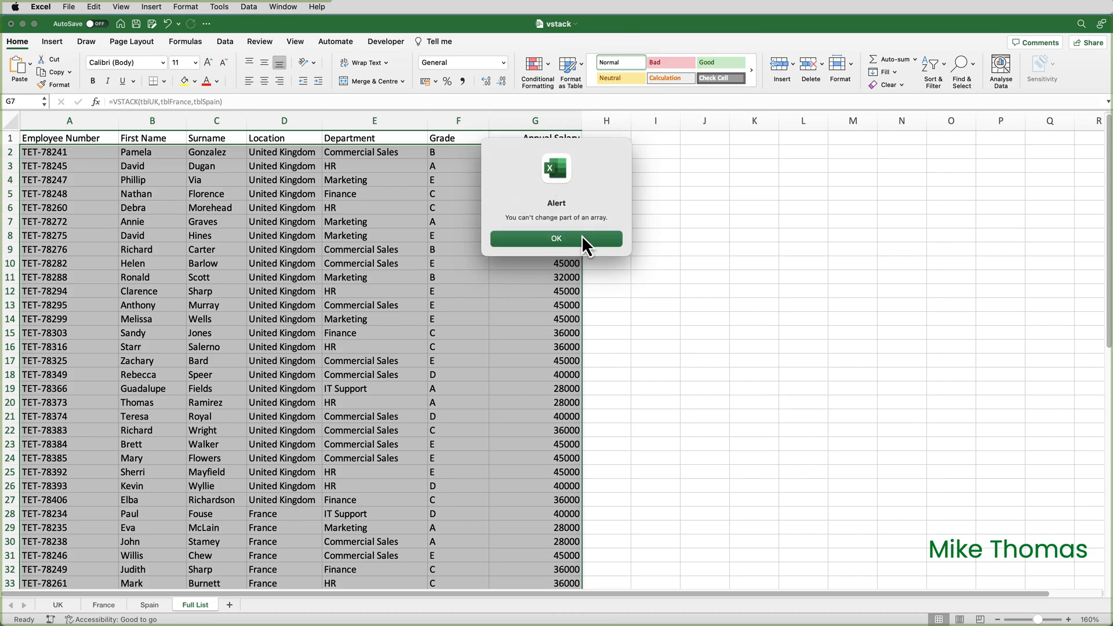
pyautogui.click(555, 237)
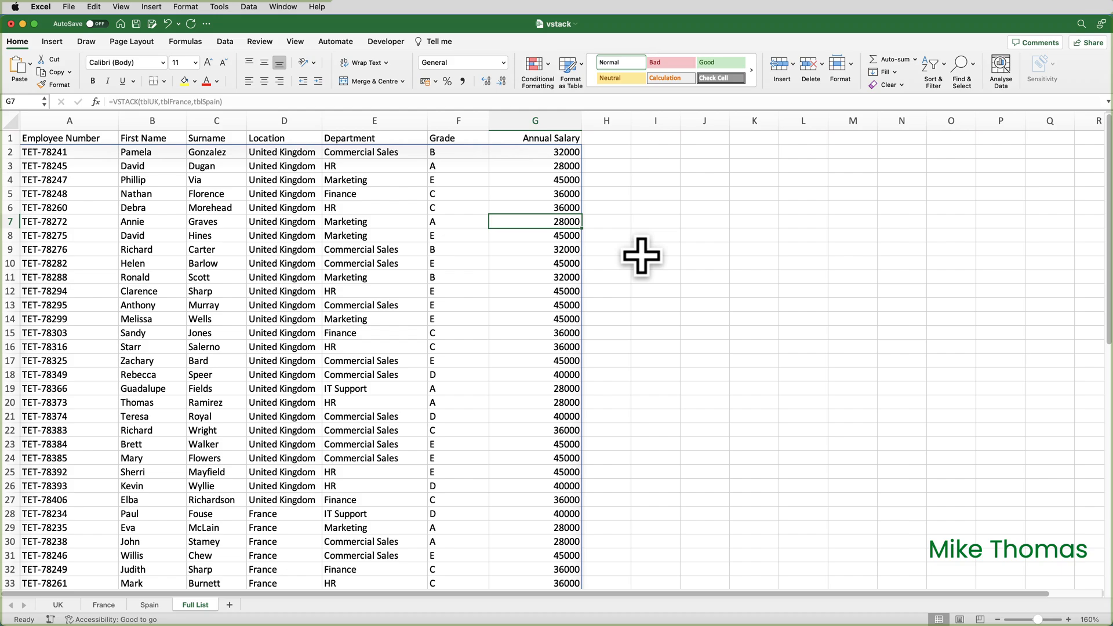
pyautogui.moveTo(228, 179)
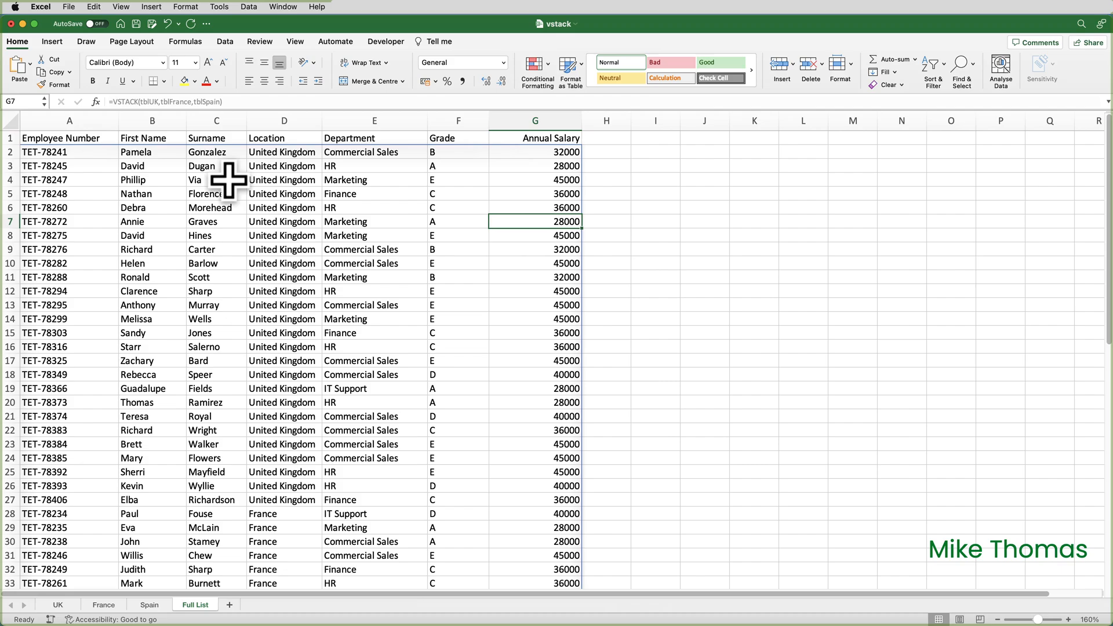
pyautogui.moveTo(189, 169)
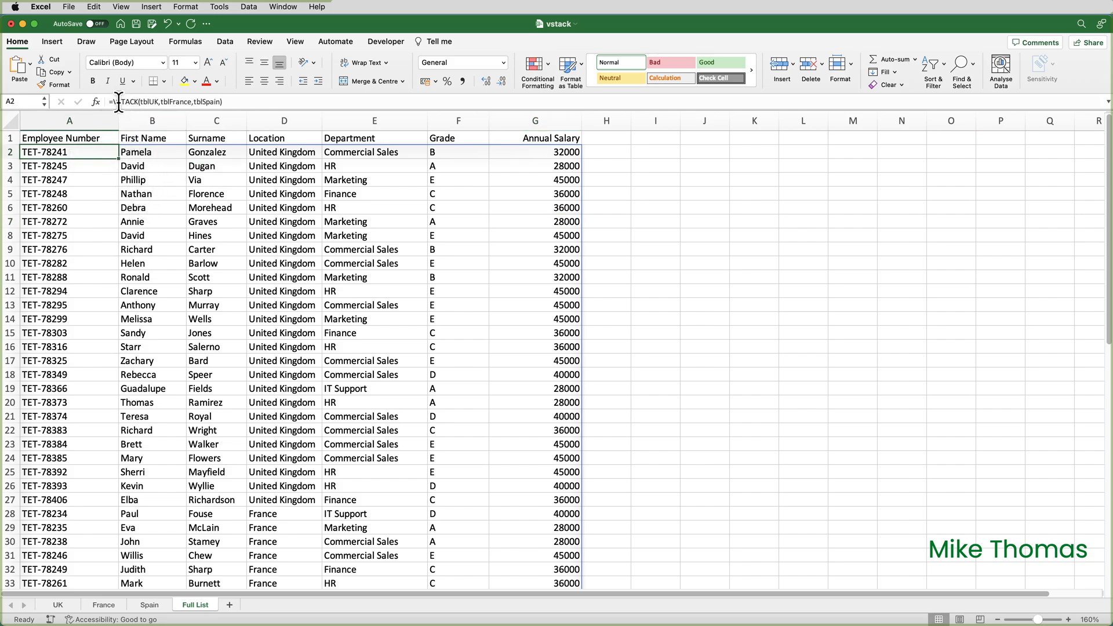
pyautogui.moveTo(114, 101)
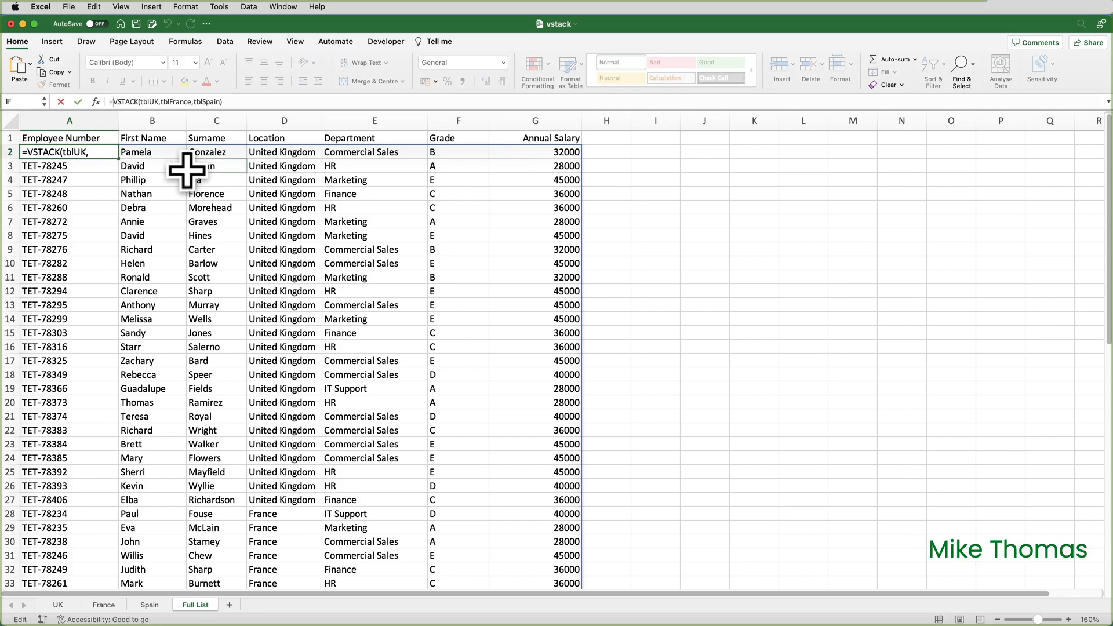
# Wrap the formula as =SORT(VSTACK(...),7,-1) to sort by Annual Salary descending
pyautogui.write('SORT(')
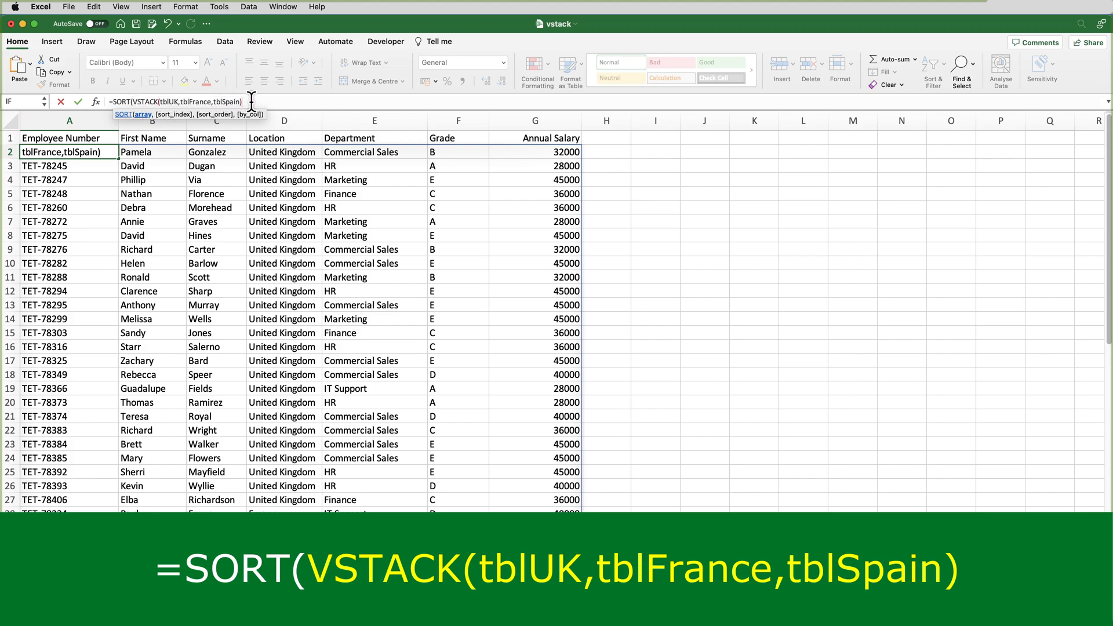
pyautogui.write(',7')
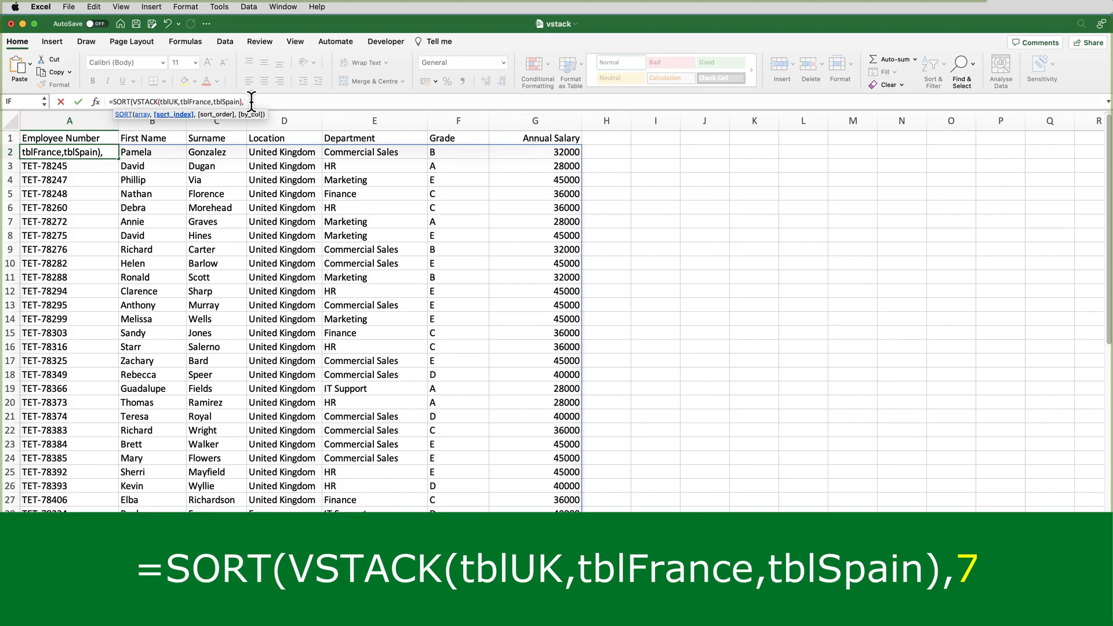
pyautogui.write('7')
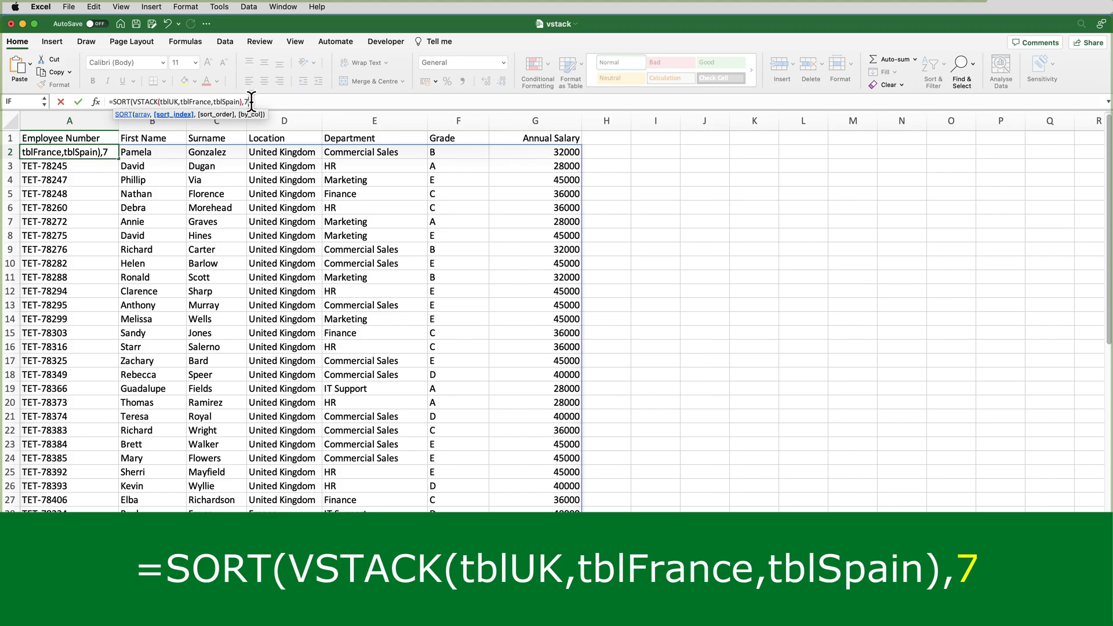
pyautogui.write(',')
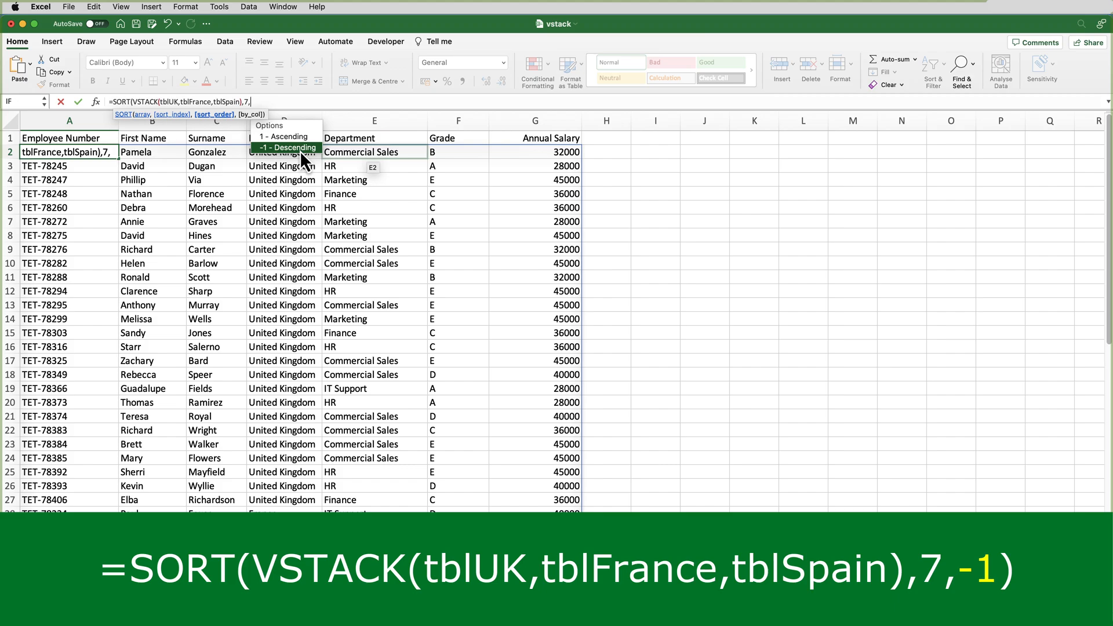
pyautogui.click(286, 147)
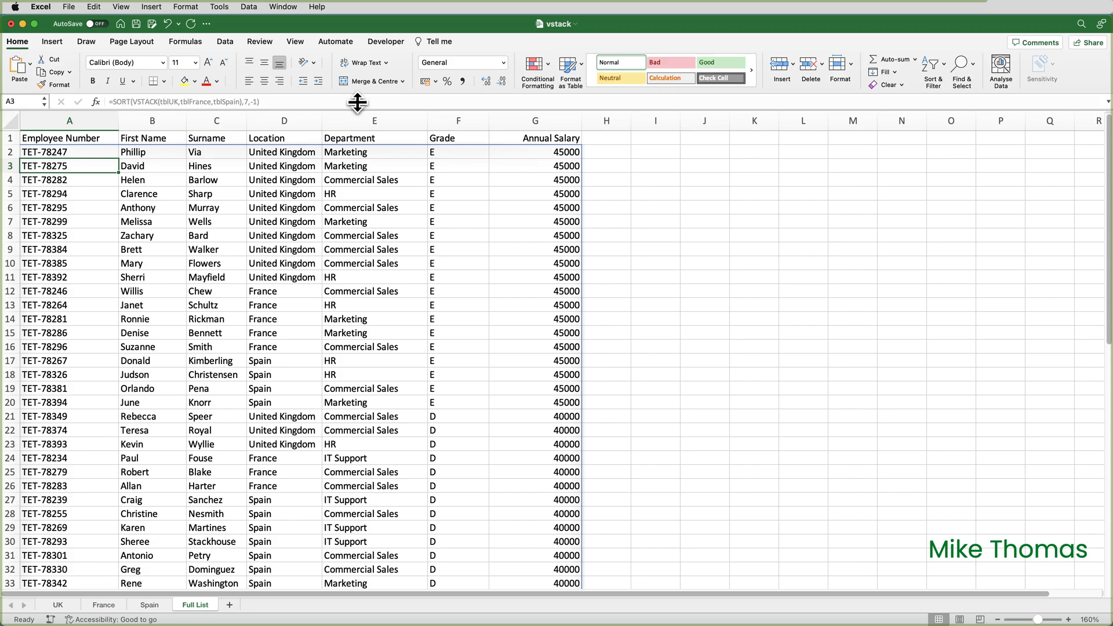
pyautogui.moveTo(396, 197)
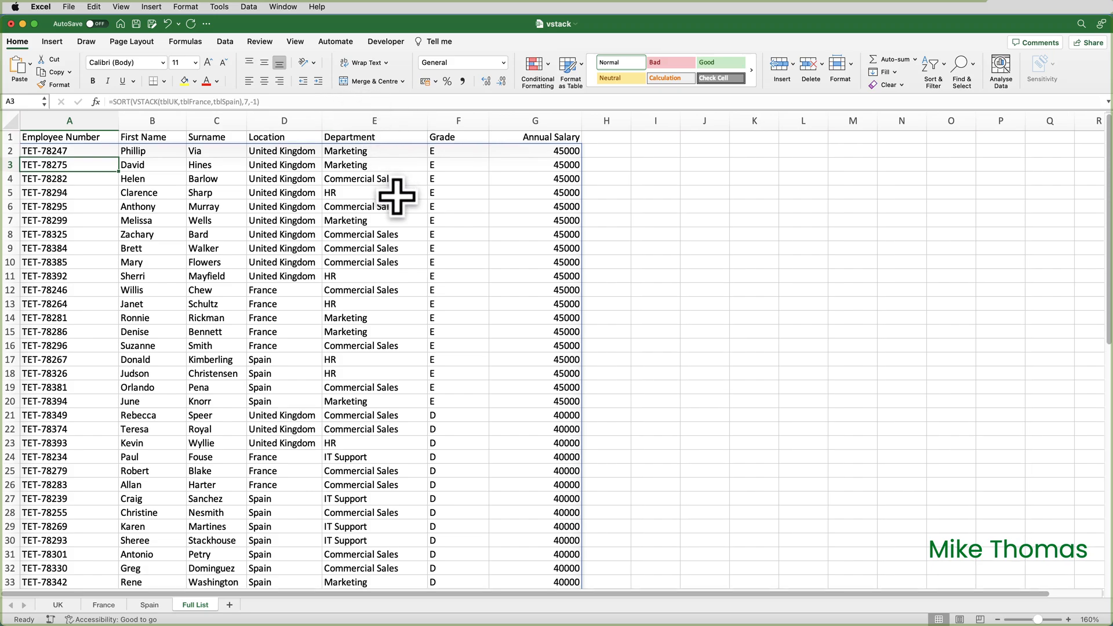
# Scroll down the Full List to confirm salaries fall from 40000 to 28000
pyautogui.scroll(-3)
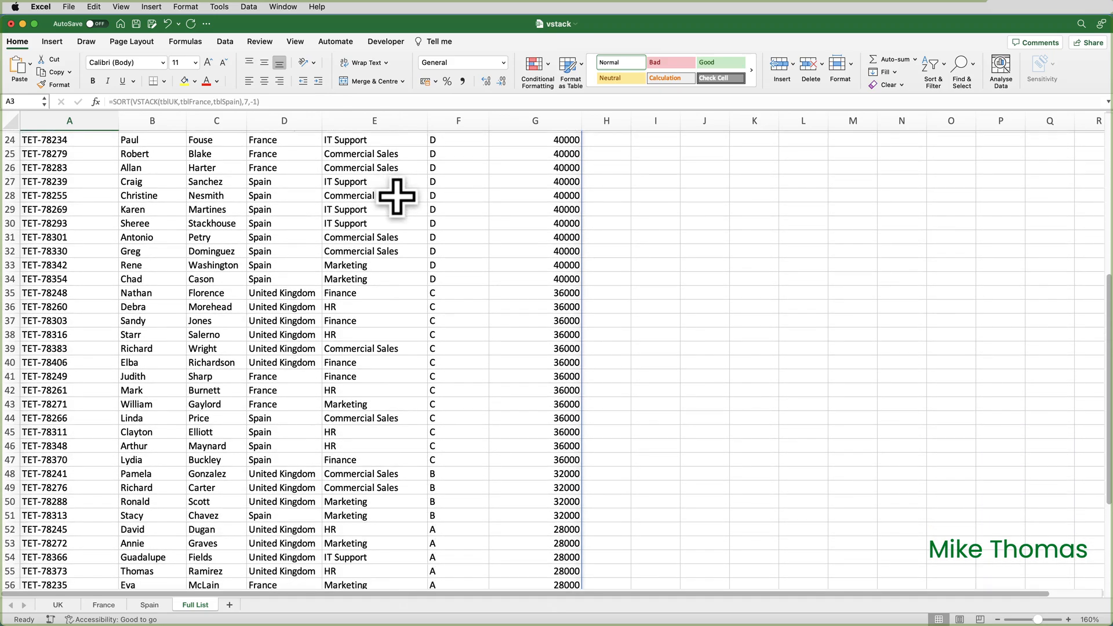